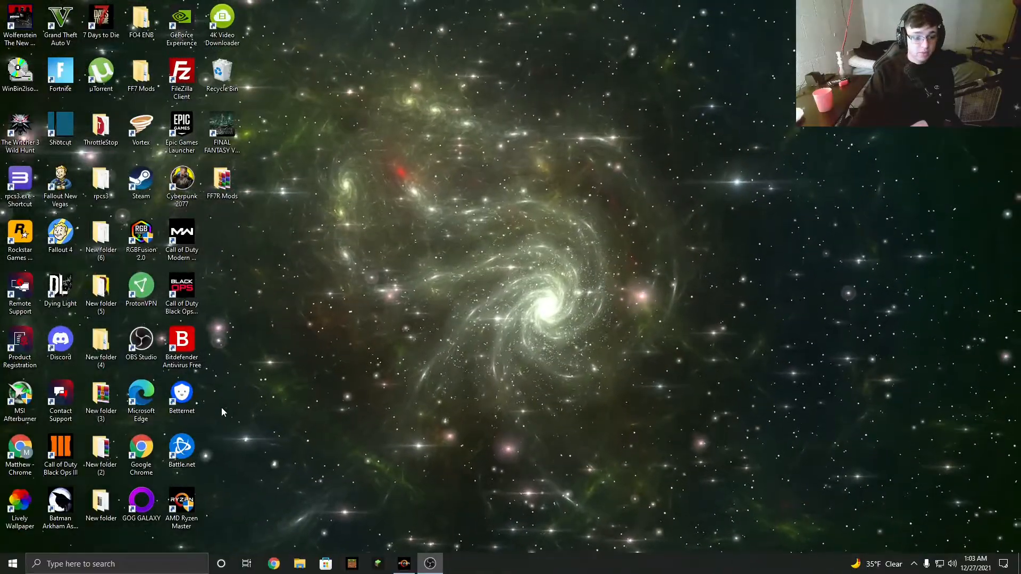
# - Browse to the Call of Duty Black Ops III folder under SteamLibrary\steamapps\common on drive D
pyautogui.click(299, 563)
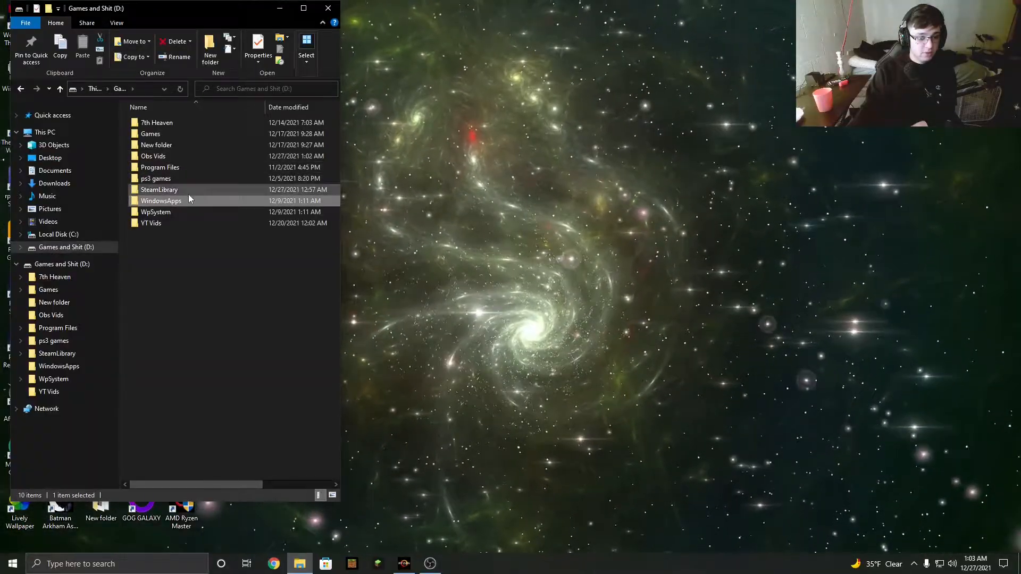
pyautogui.doubleClick(159, 189)
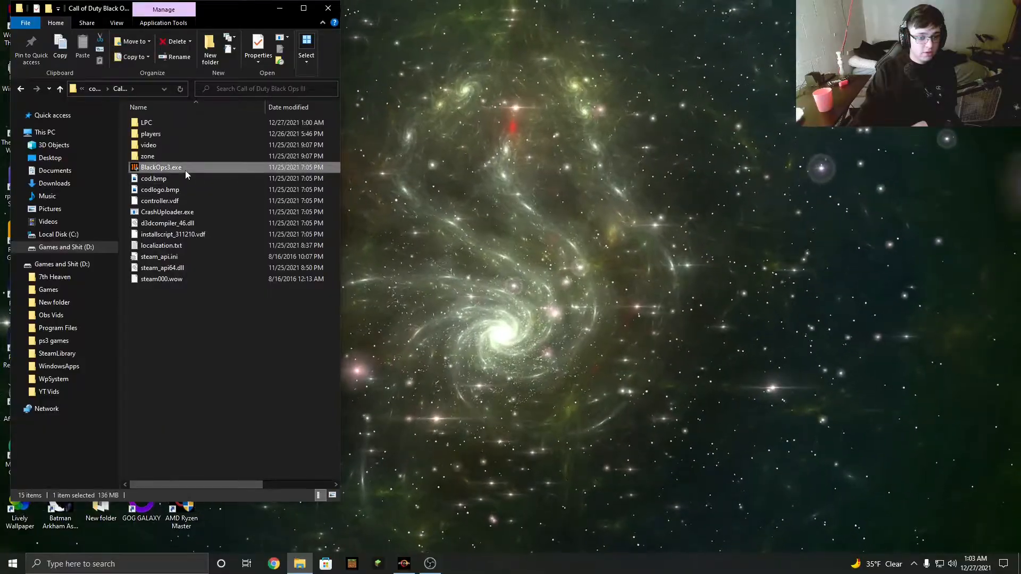
# - Tick 'Run this program as an administrator' in BlackOps3.exe's Compatibility properties and apply it
pyautogui.click(257, 49)
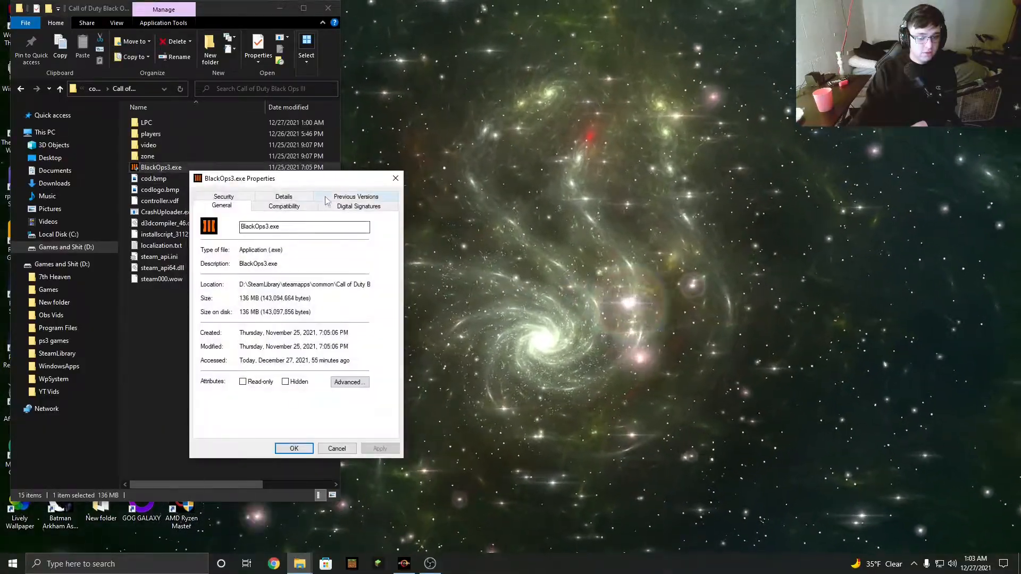
pyautogui.click(284, 206)
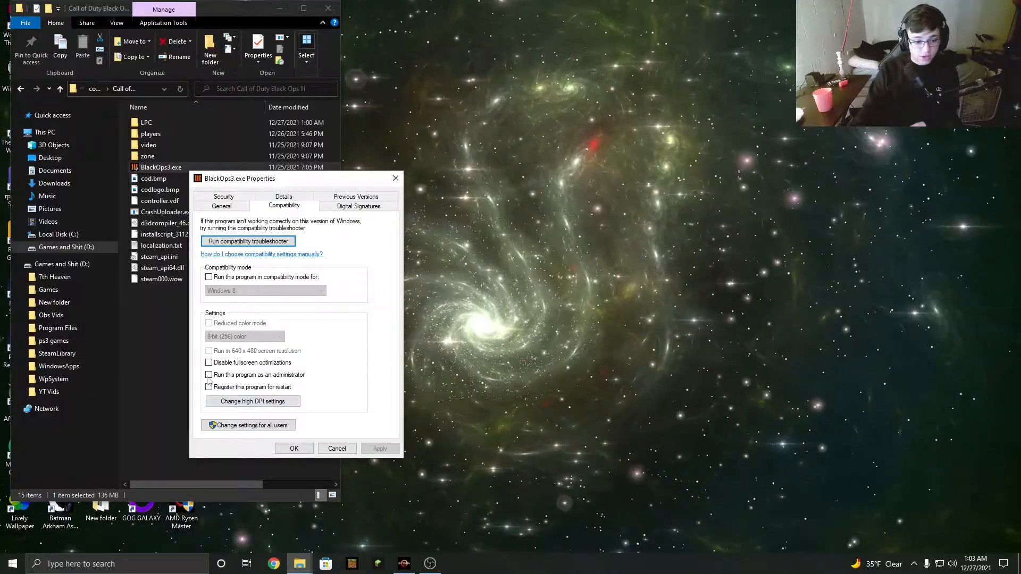
pyautogui.click(208, 374)
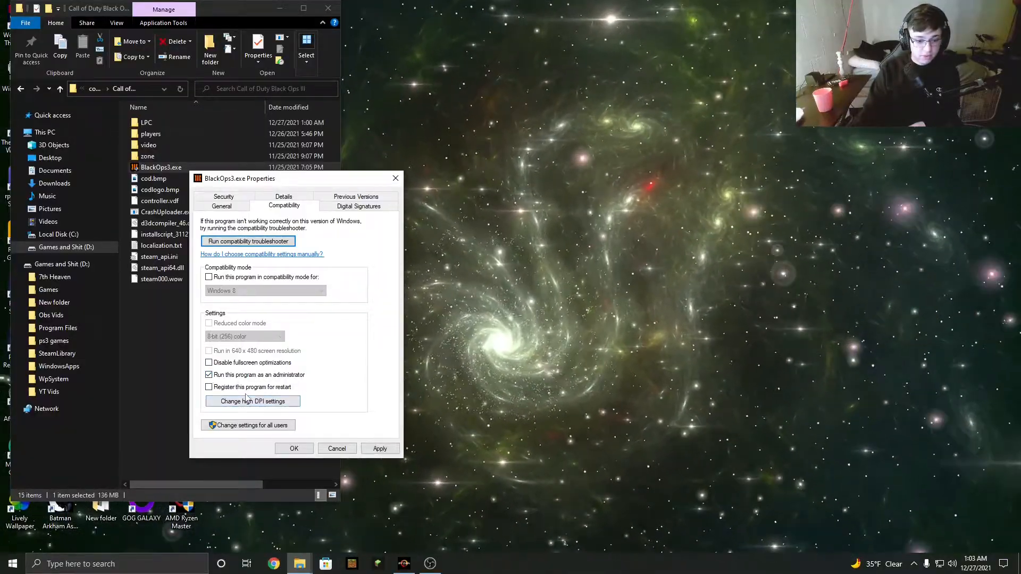
pyautogui.click(209, 374)
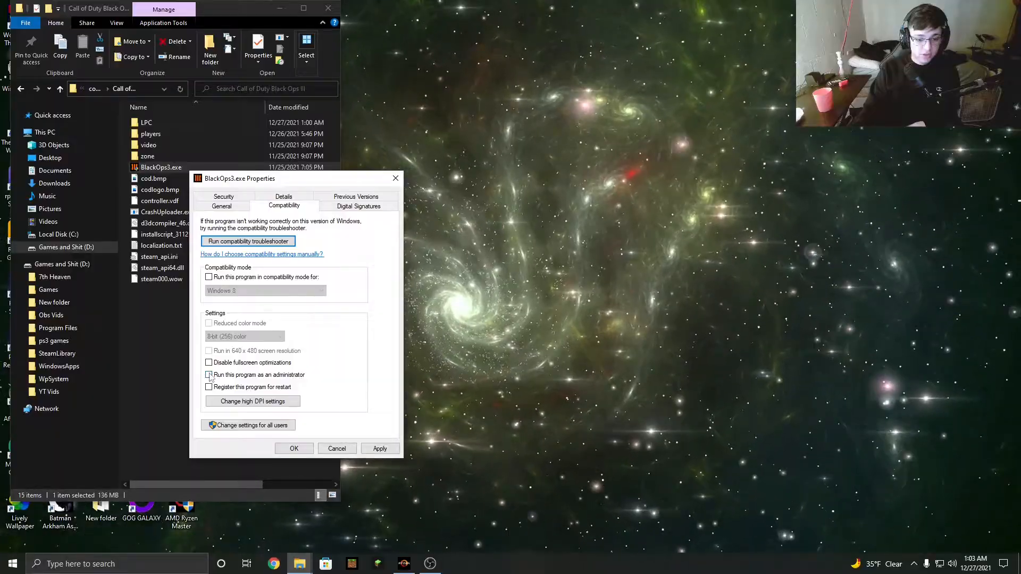
pyautogui.click(209, 374)
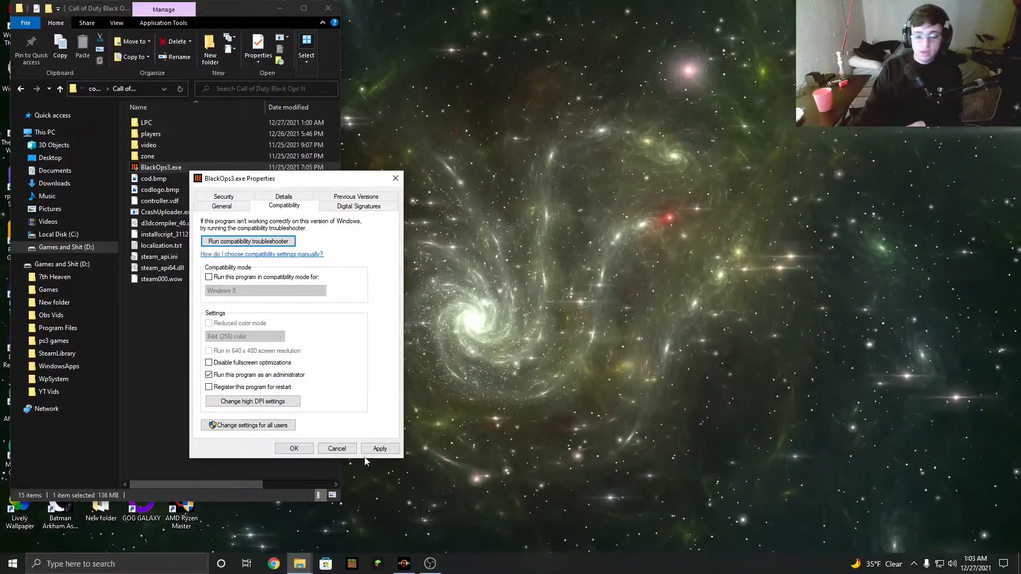
pyautogui.click(380, 448)
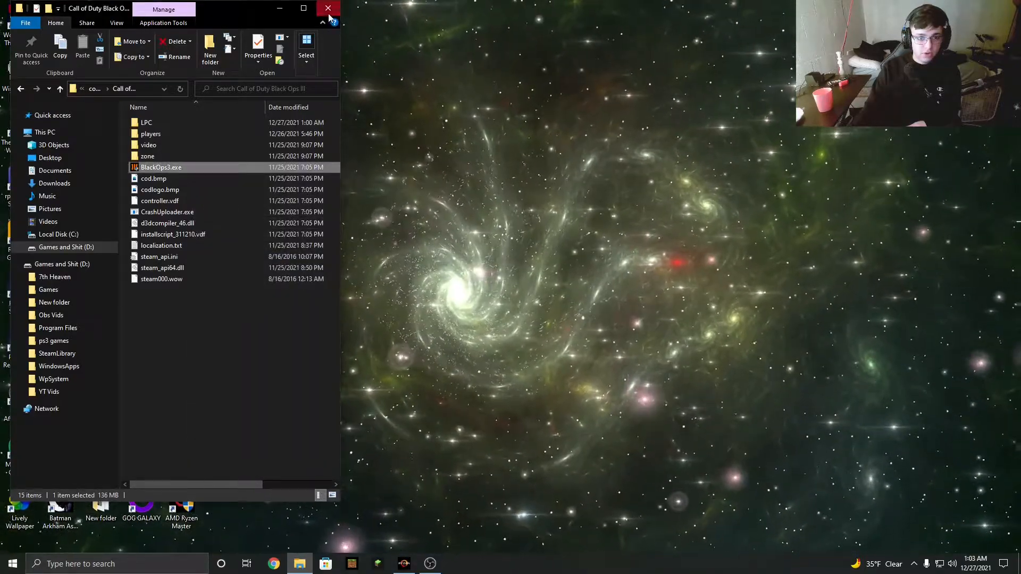
# - Close the game folder, launch Black Ops III, and dismiss the Steam-must-be-running Fatal Error
pyautogui.click(330, 9)
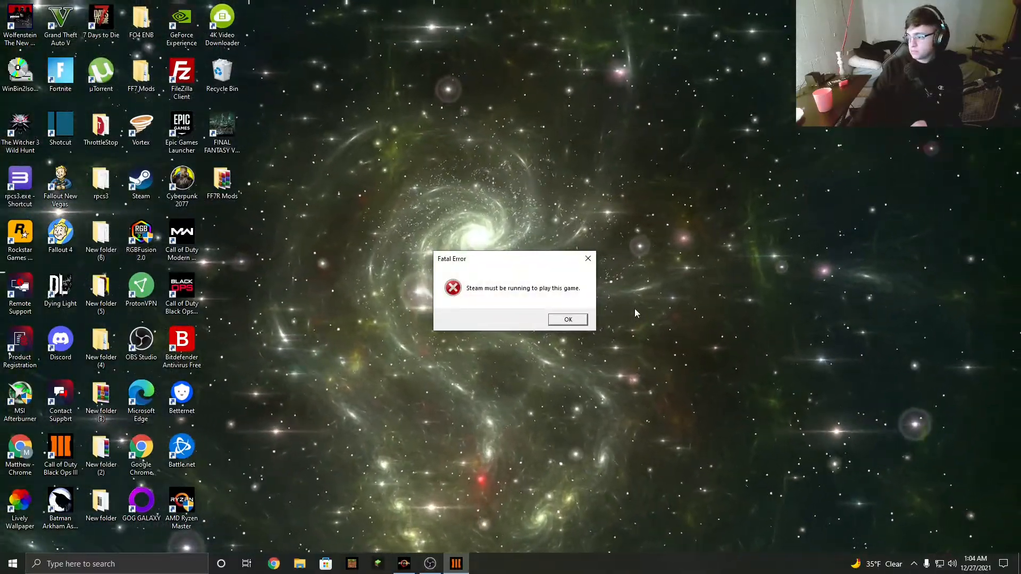
pyautogui.click(566, 319)
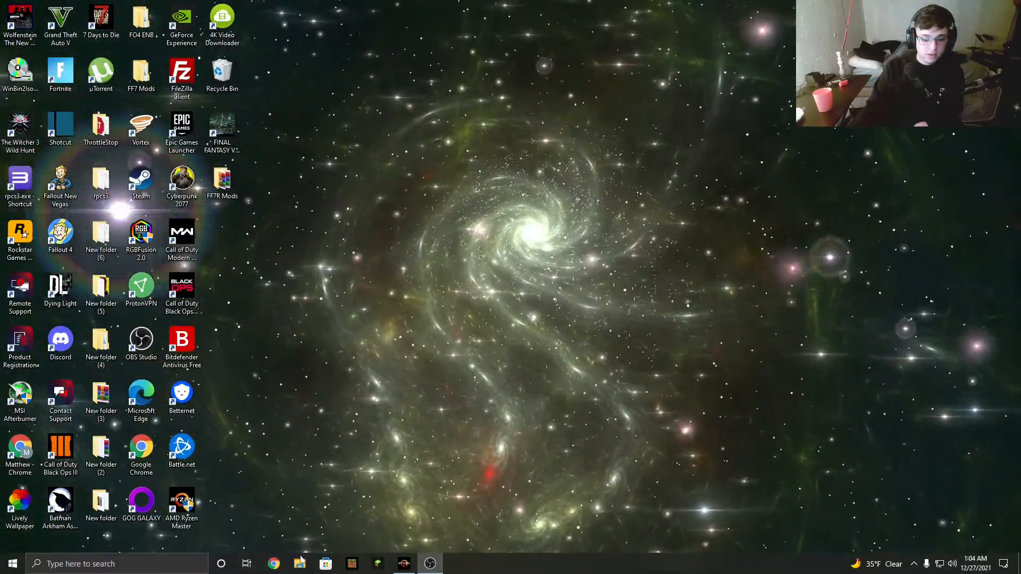
# - Reopen File Explorer at the Call of Duty Black Ops III folder in SteamLibrary
pyautogui.click(299, 564)
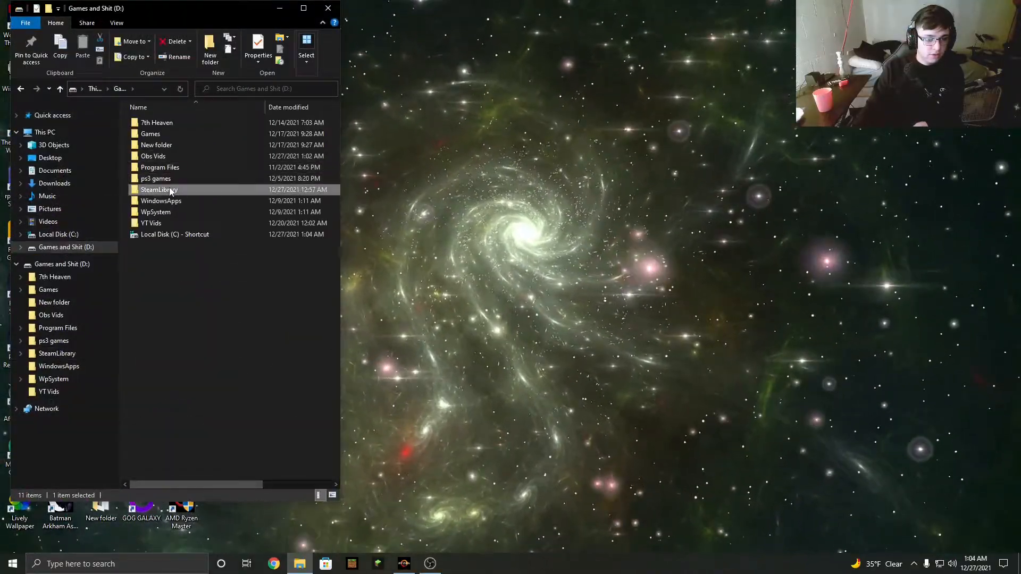
pyautogui.doubleClick(158, 189)
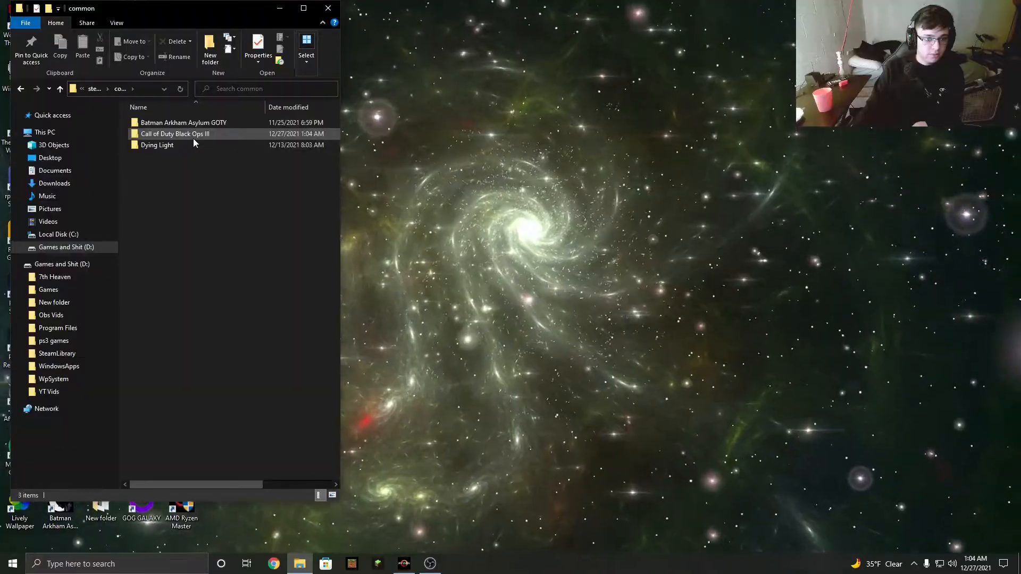
pyautogui.doubleClick(175, 133)
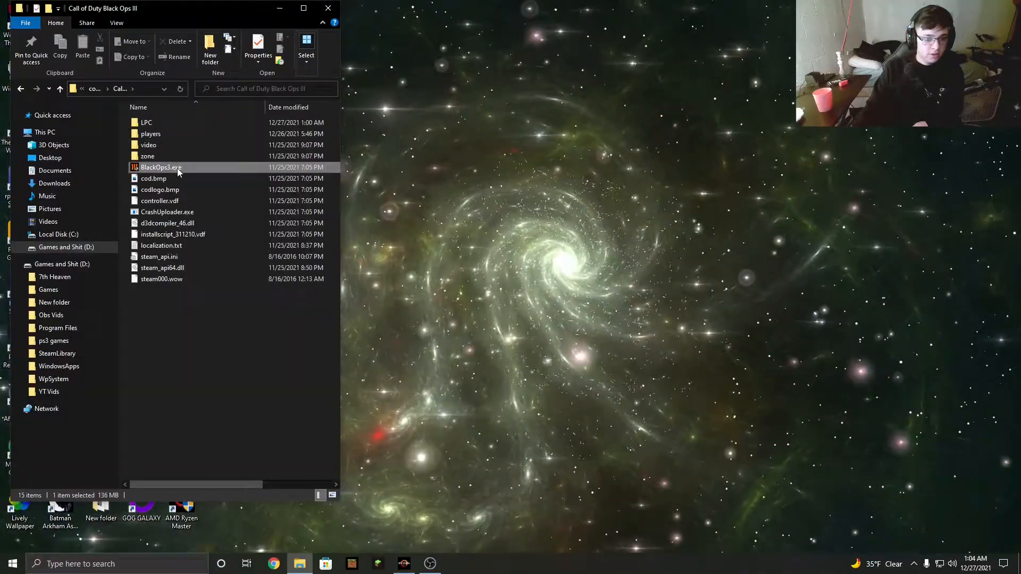
# - Untick 'Run this program as an administrator' for BlackOps3.exe and confirm with OK
pyautogui.click(258, 49)
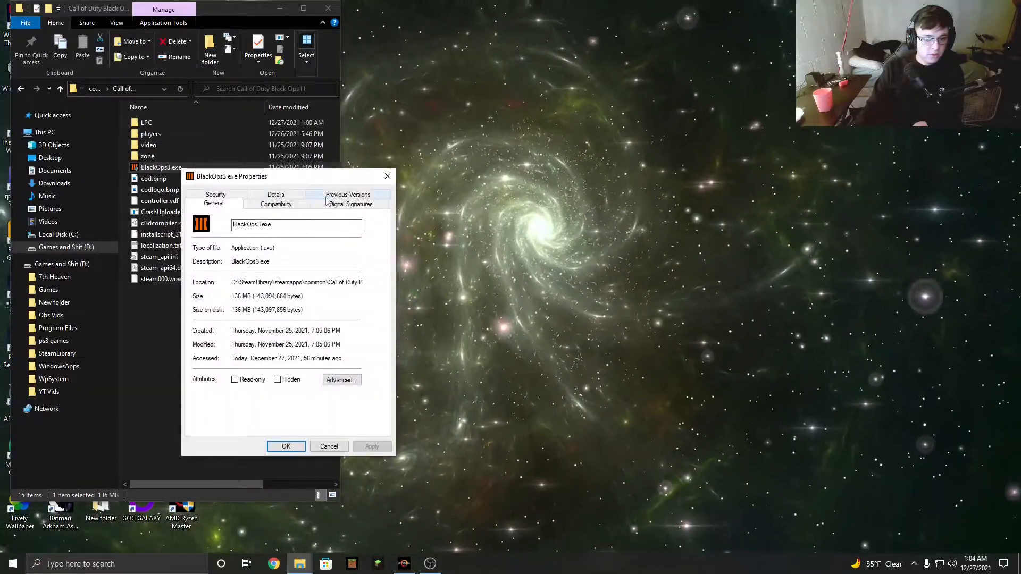
pyautogui.click(276, 204)
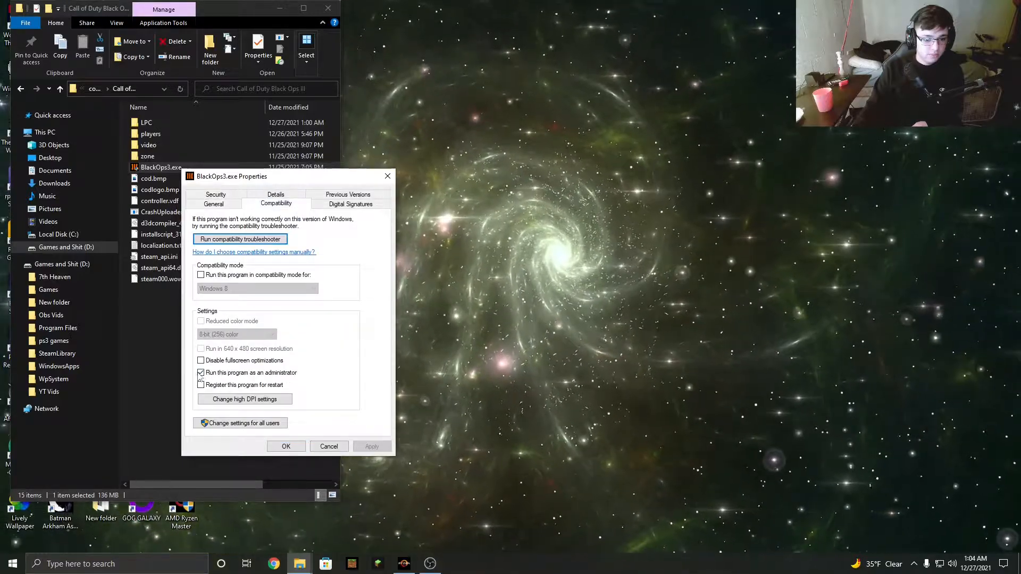
pyautogui.click(200, 372)
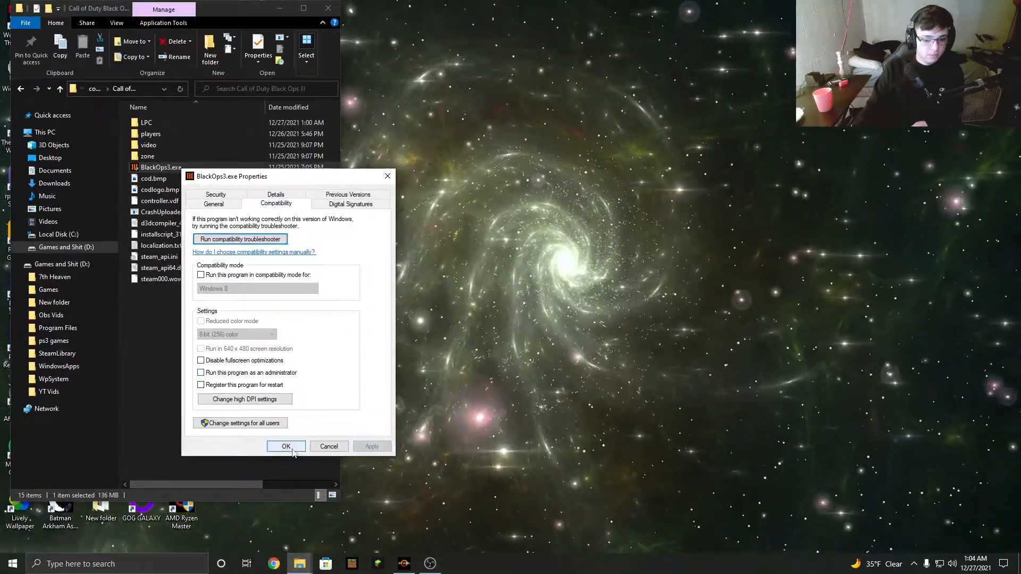
pyautogui.click(286, 446)
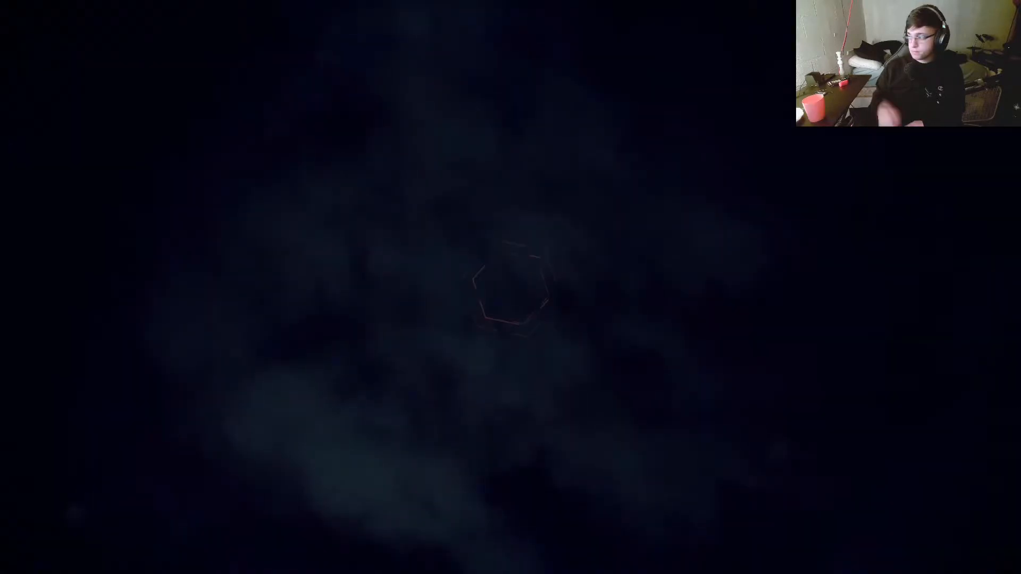
# - Open the Windows Start menu over Black Ops III's orange title animation
pyautogui.click(12, 563)
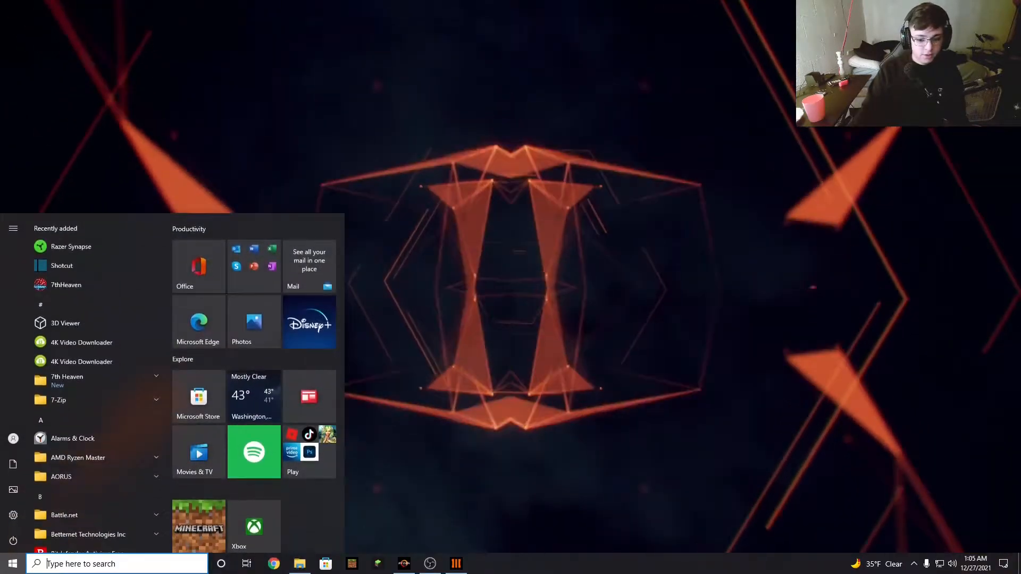